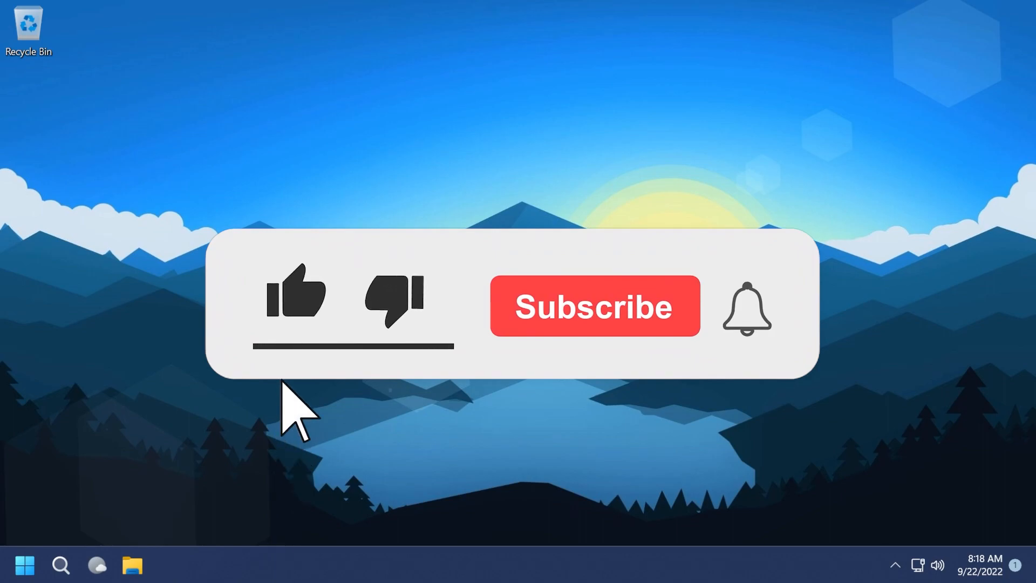
Show Pictures and Documents in two Explorer windows, move wallpaperbetter.com_1920x1080 to Documents and the other photo to Chrome.
{"action": "left_click", "coordinate": [295, 293]}
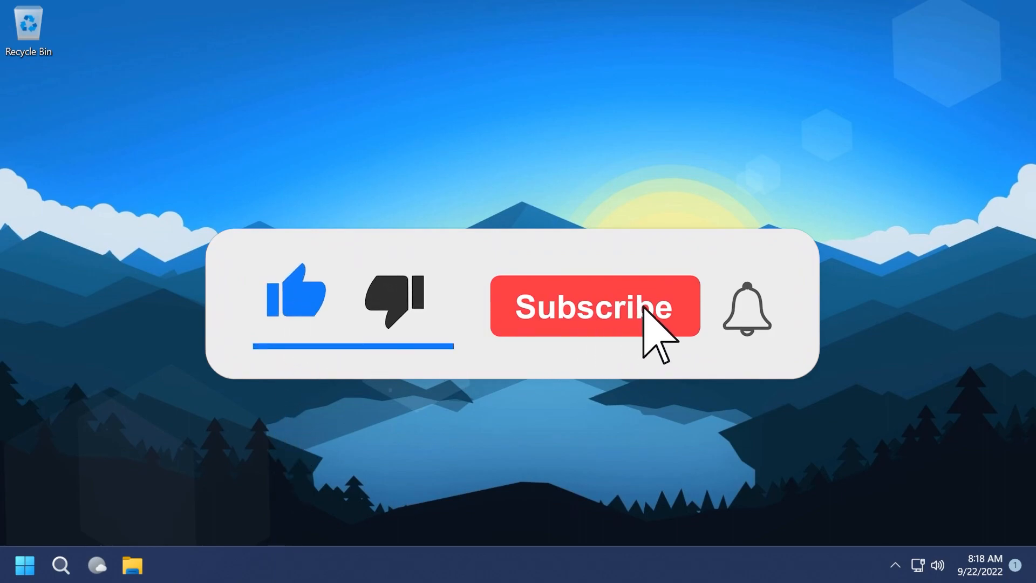
{"action": "left_click", "coordinate": [594, 305]}
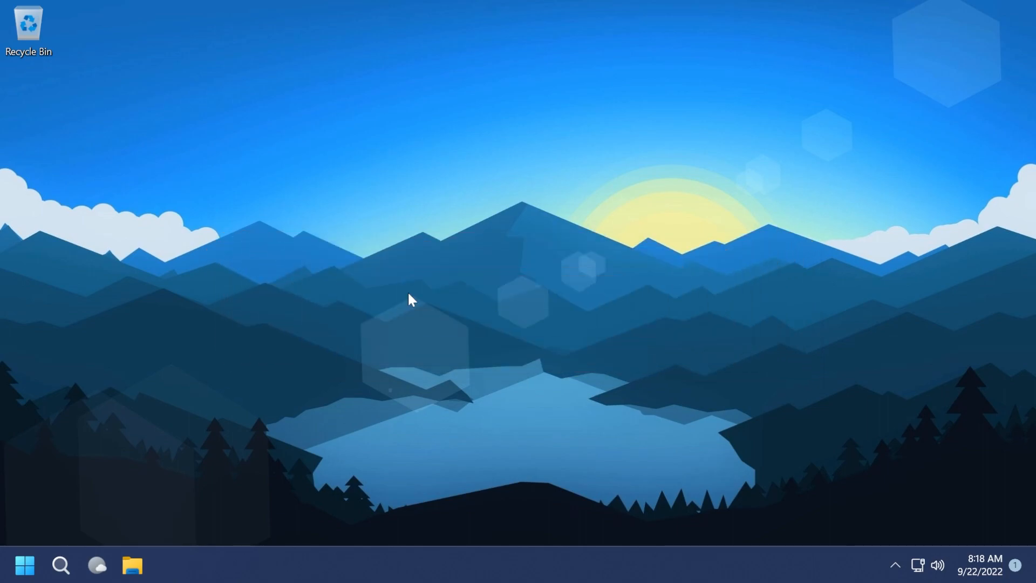
{"action": "mouse_move", "coordinate": [402, 302]}
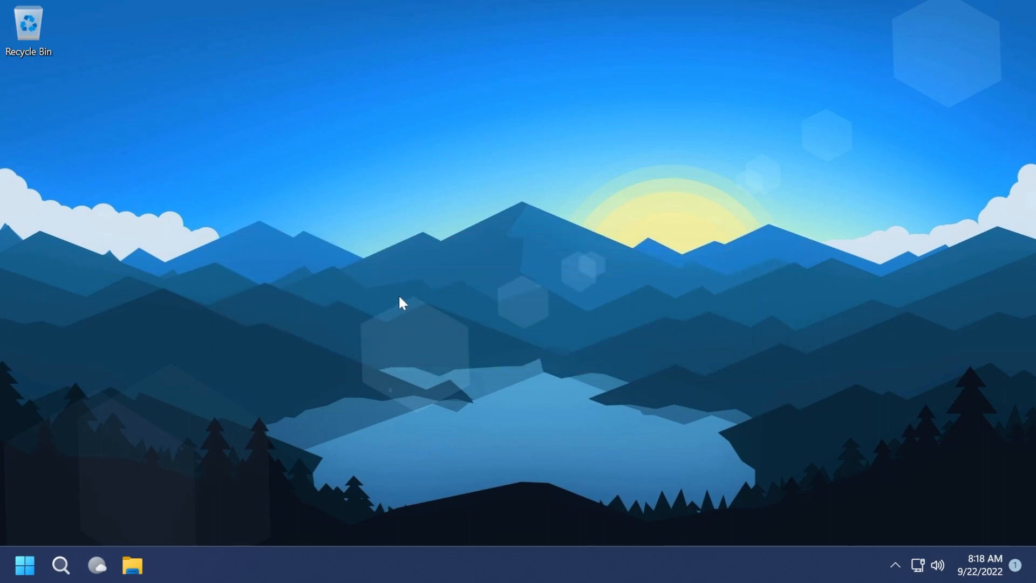
{"action": "mouse_move", "coordinate": [386, 408]}
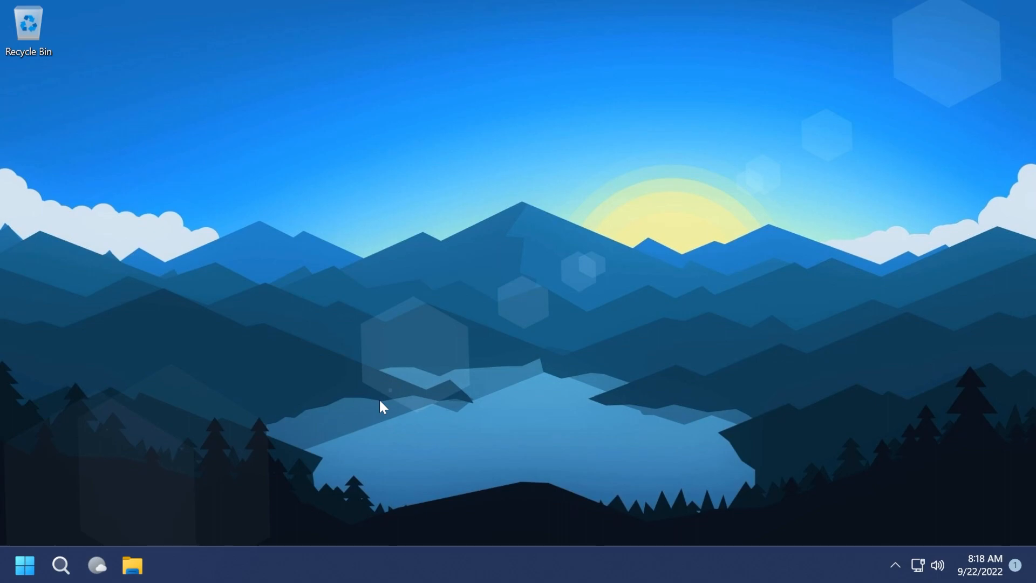
{"action": "mouse_move", "coordinate": [371, 400]}
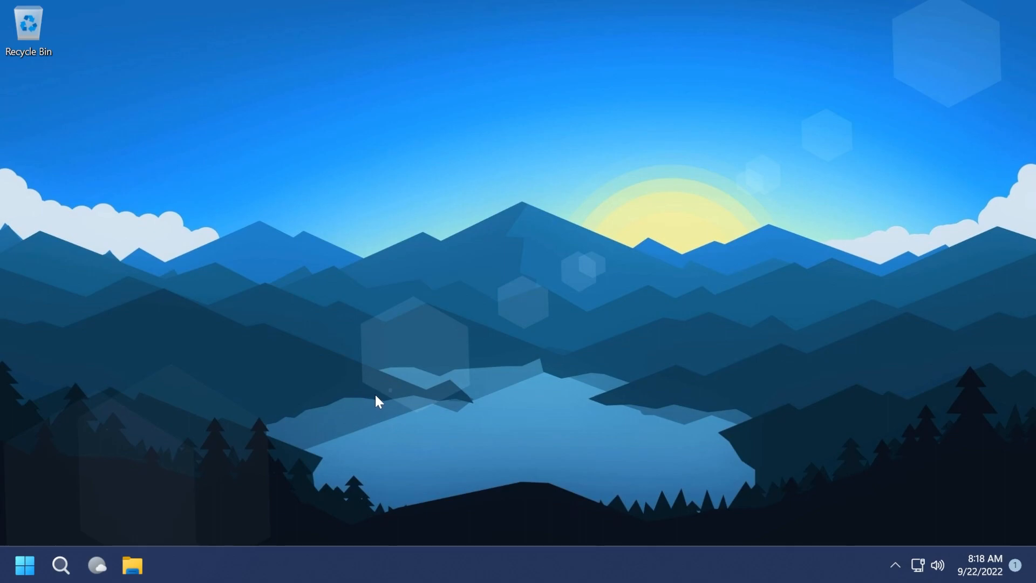
{"action": "left_click", "coordinate": [132, 564]}
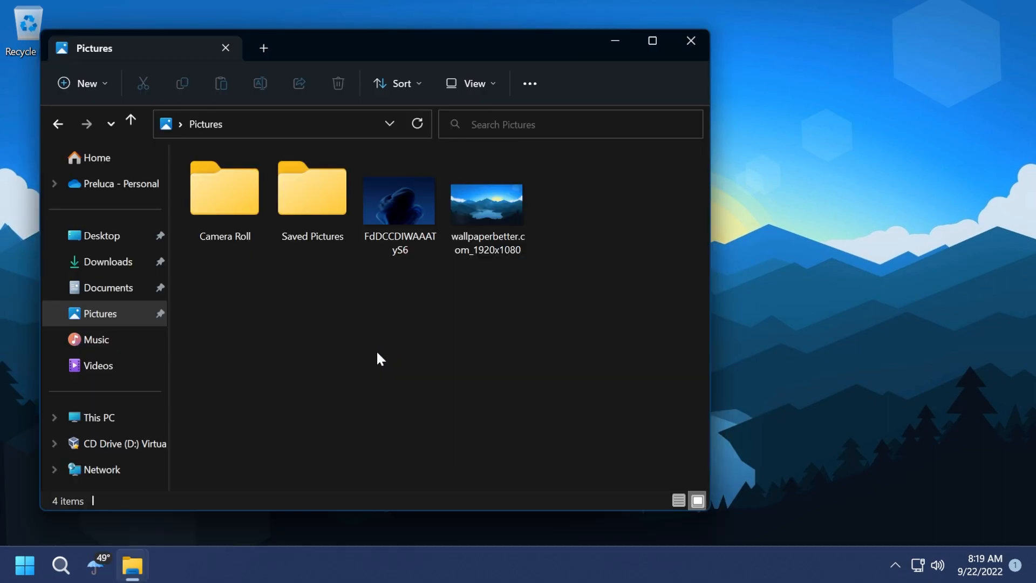
{"action": "mouse_move", "coordinate": [175, 543]}
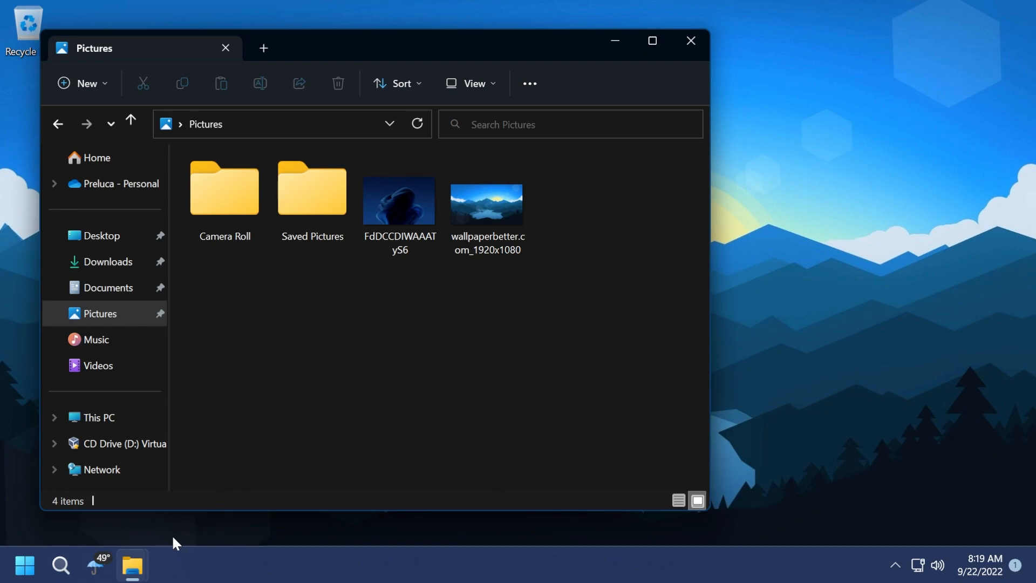
{"action": "left_click", "coordinate": [486, 185]}
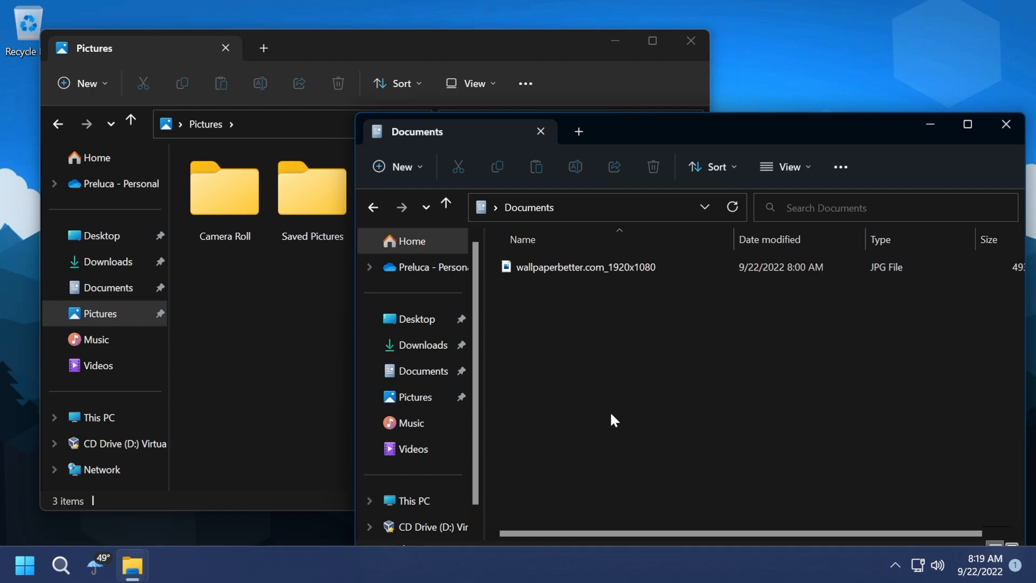
{"action": "mouse_move", "coordinate": [613, 396]}
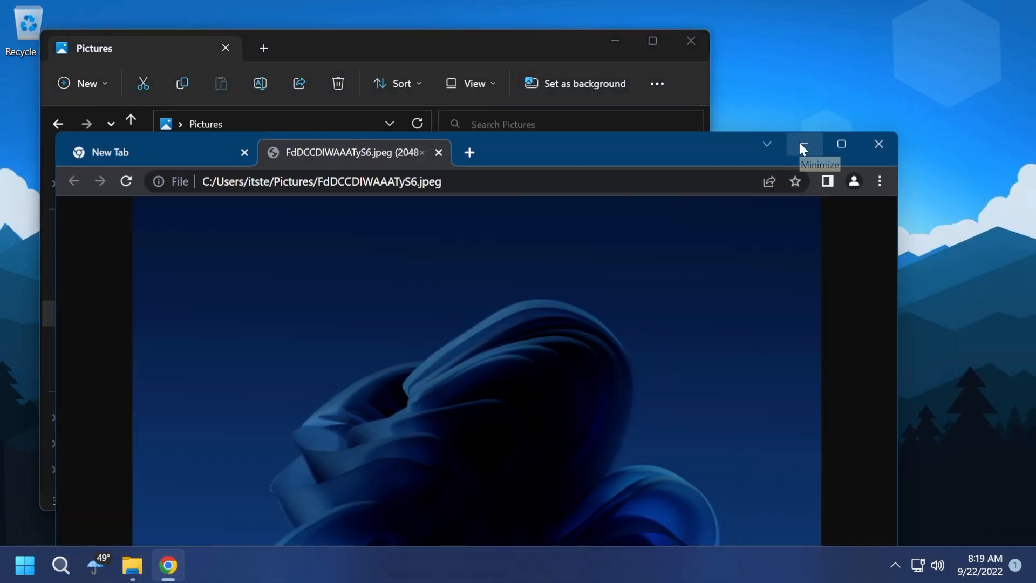
{"action": "left_click", "coordinate": [803, 143]}
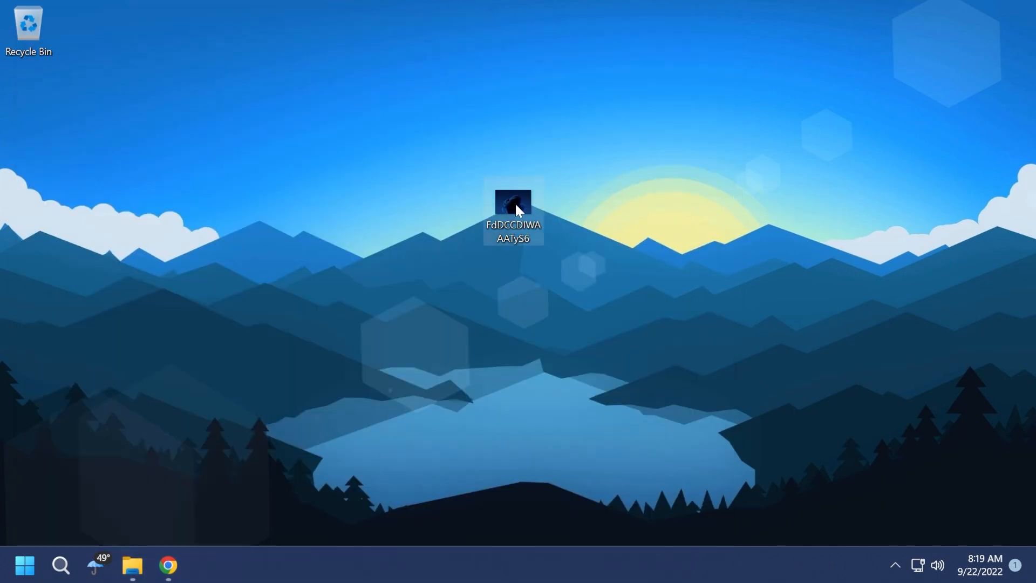
Drag FdDCCDIWAAATyS6 from the desktop via the taskbar Explorer icon into Documents.
{"action": "left_click", "coordinate": [132, 567]}
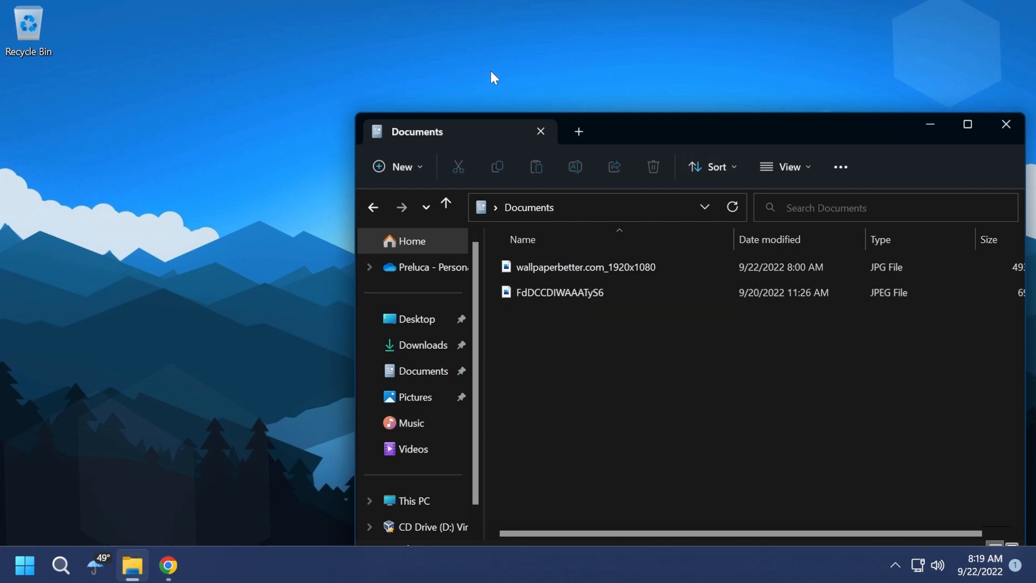
{"action": "mouse_move", "coordinate": [616, 367]}
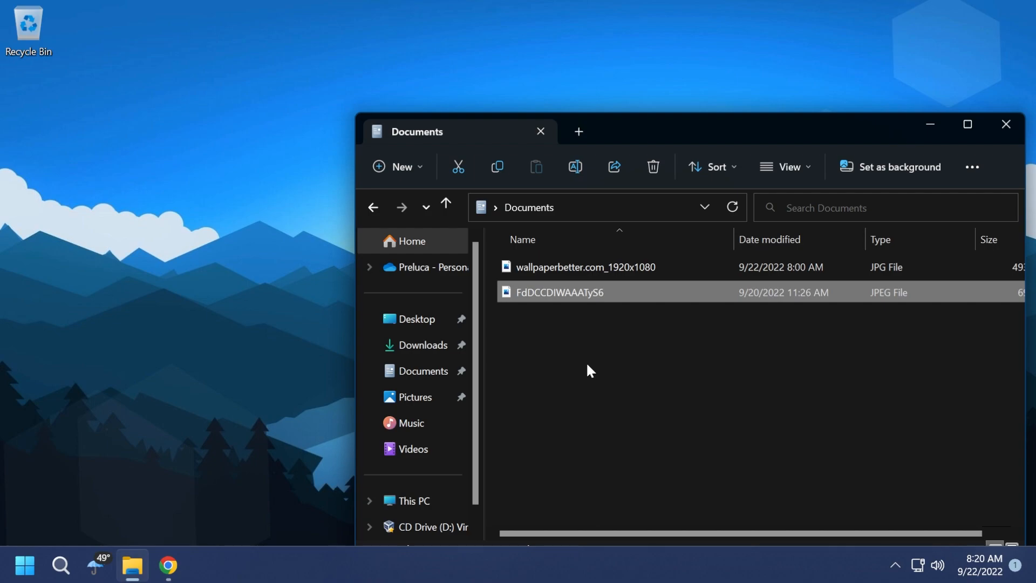
{"action": "mouse_move", "coordinate": [573, 366]}
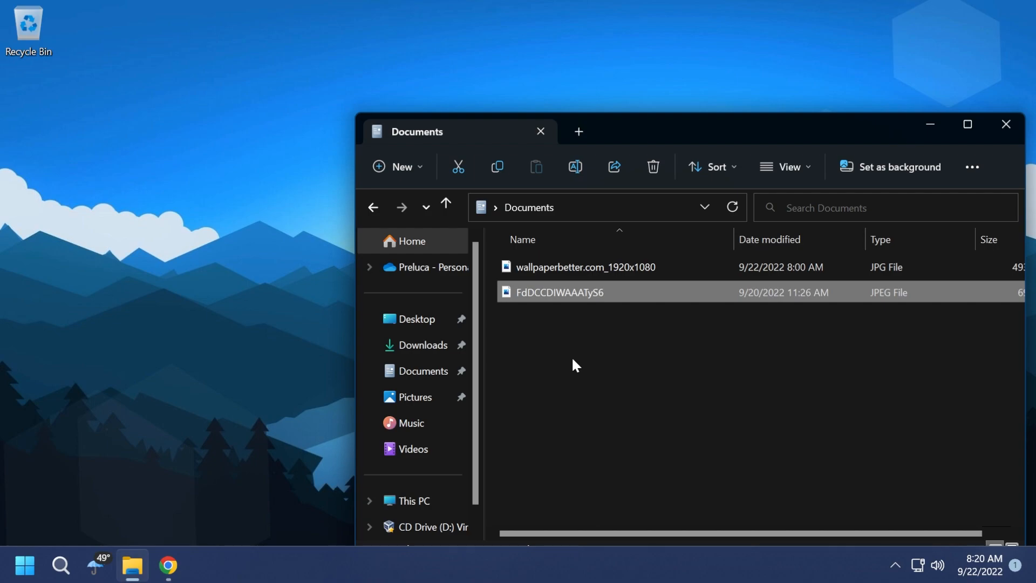
{"action": "left_click", "coordinate": [578, 375]}
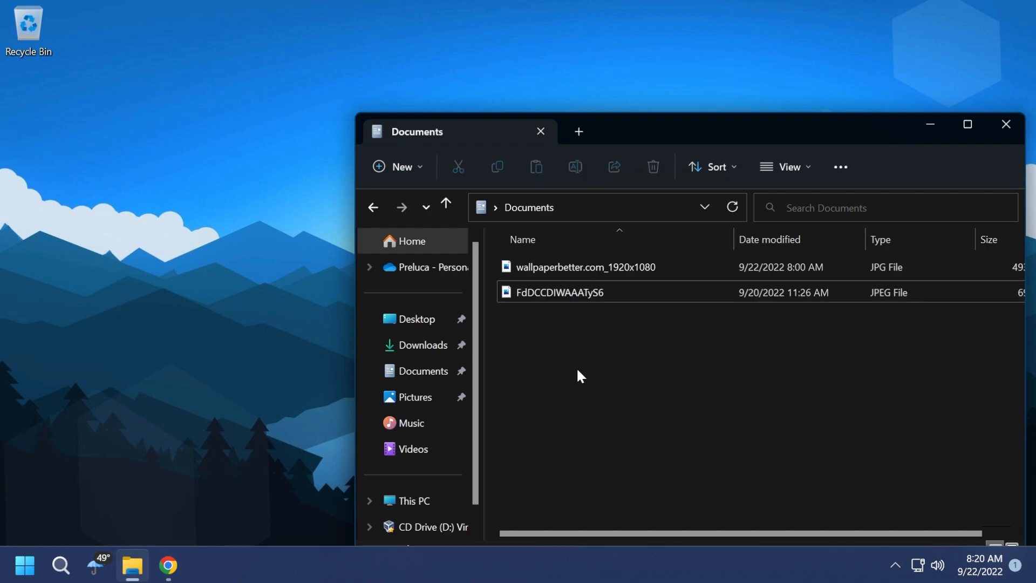
{"action": "mouse_move", "coordinate": [463, 149]}
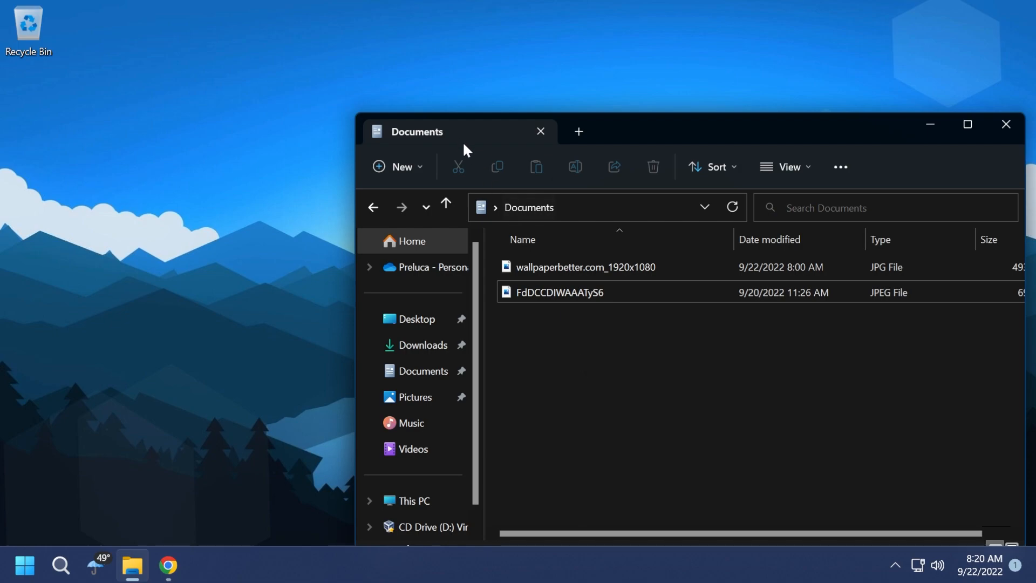
{"action": "mouse_move", "coordinate": [565, 363]}
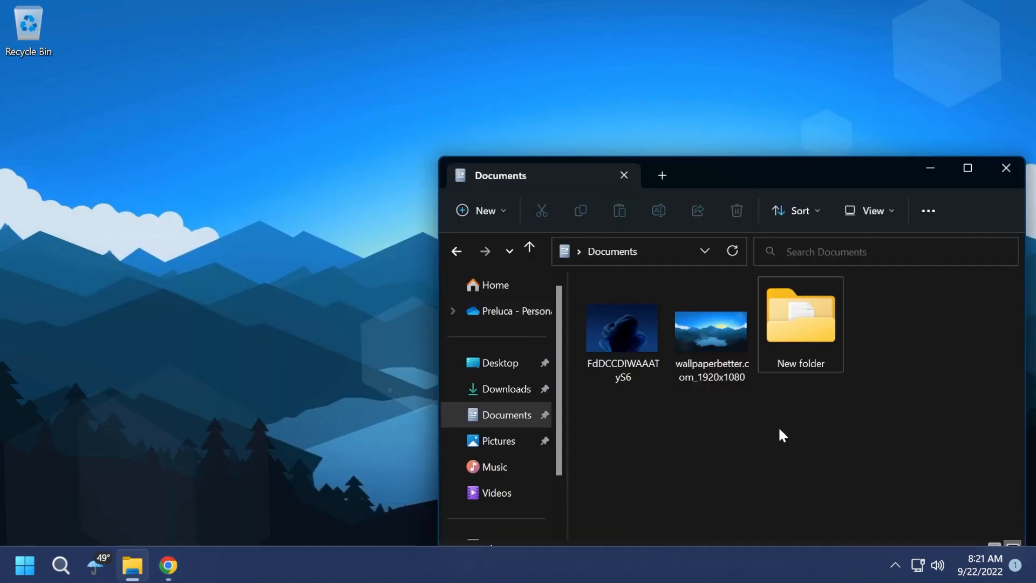
Start a second Explorer window from the taskbar icon and drag New folder from Documents into its Videos tab.
{"action": "right_click", "coordinate": [132, 565]}
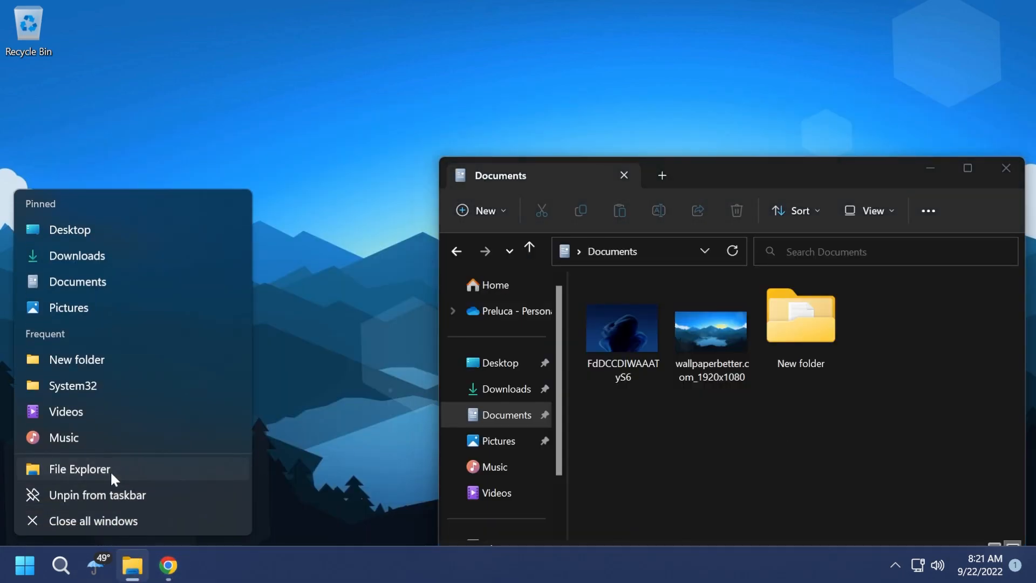
{"action": "left_click", "coordinate": [79, 468]}
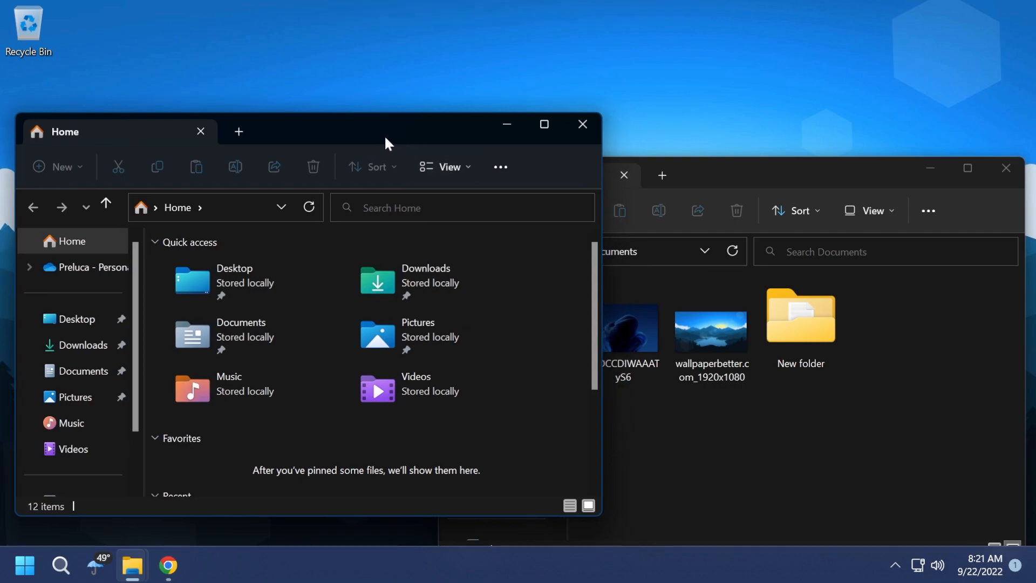
{"action": "left_click", "coordinate": [72, 449]}
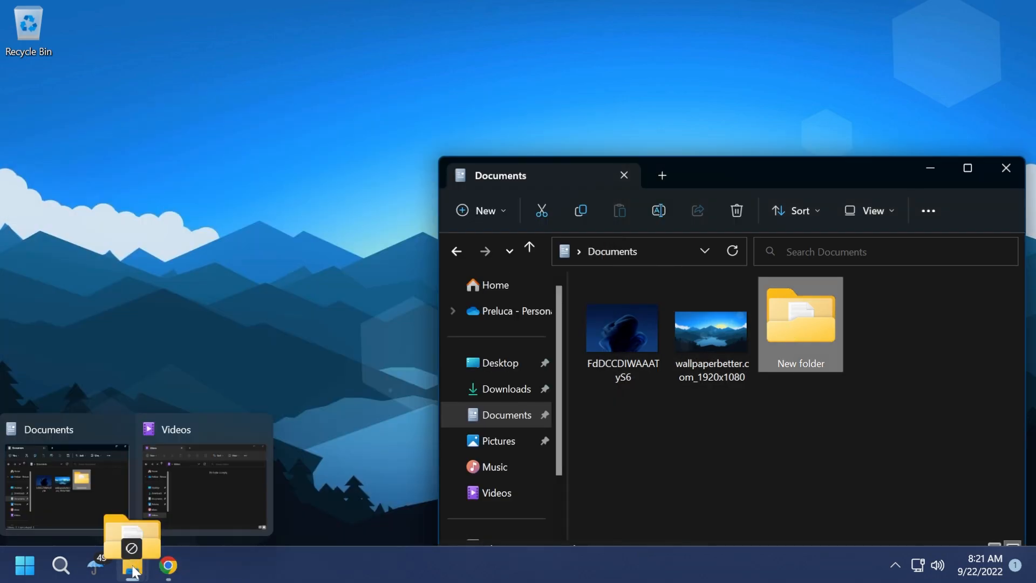
{"action": "left_click", "coordinate": [203, 476]}
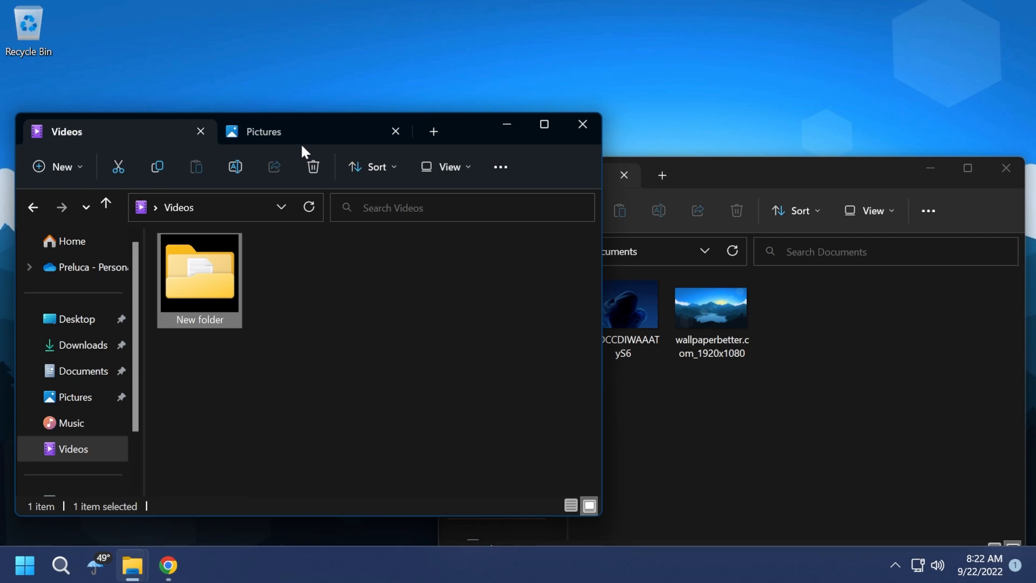
Drag New folder from the Videos tab into the Pictures tab, then close the Explorer windows.
{"action": "left_click", "coordinate": [264, 130]}
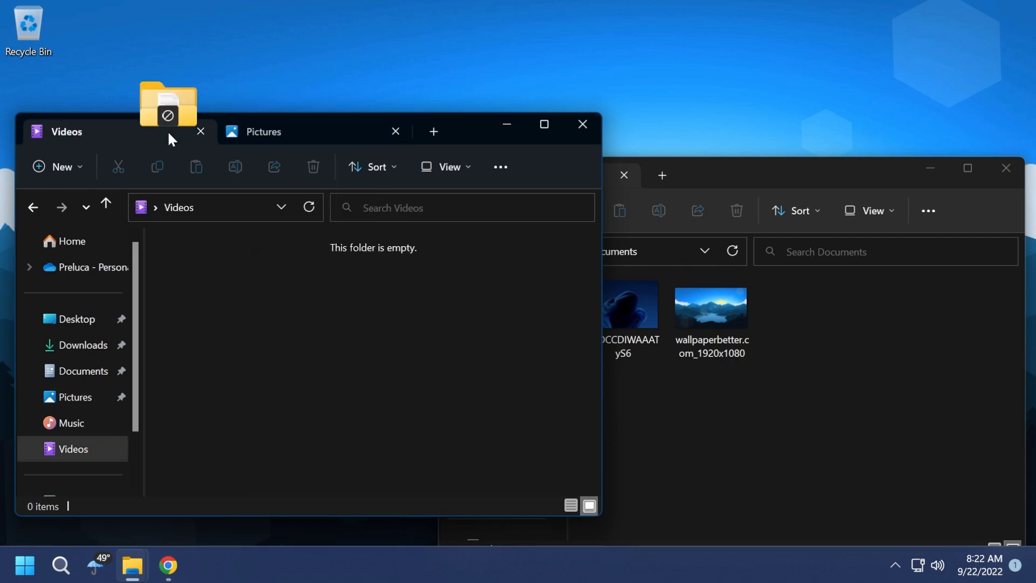
{"action": "left_click", "coordinate": [264, 132]}
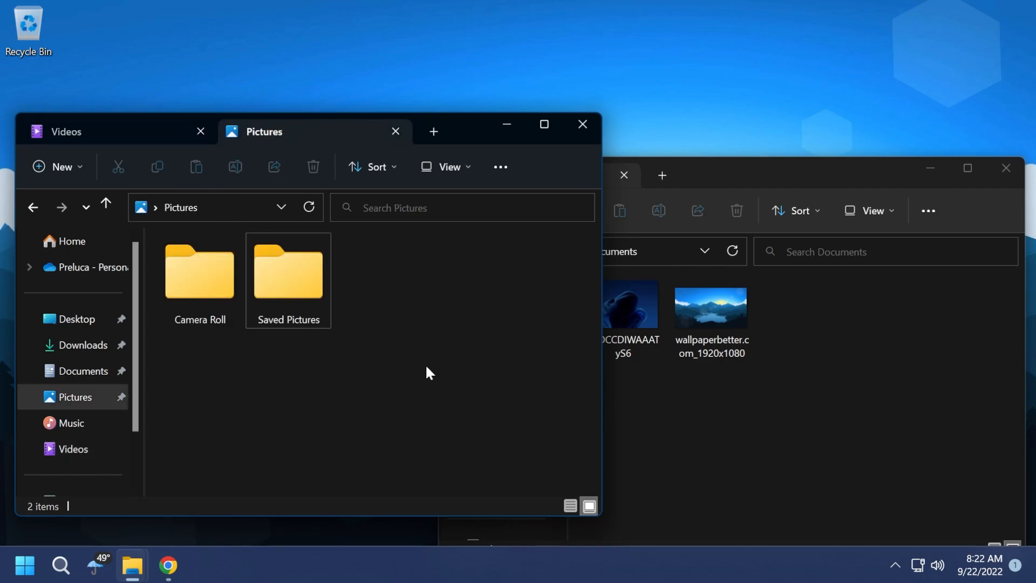
{"action": "left_click", "coordinate": [57, 167]}
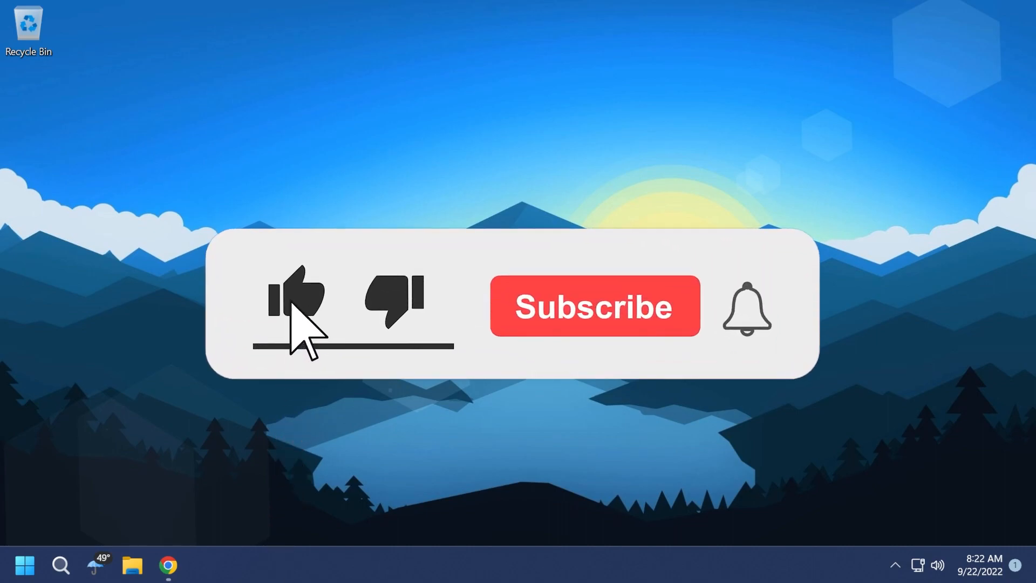
{"action": "left_click", "coordinate": [594, 305]}
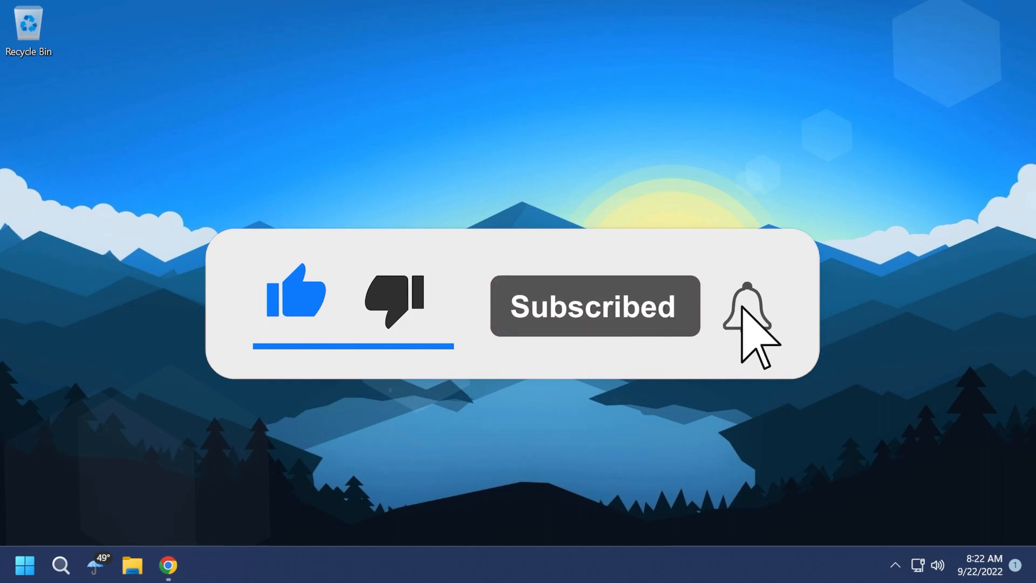
{"action": "left_click", "coordinate": [747, 308]}
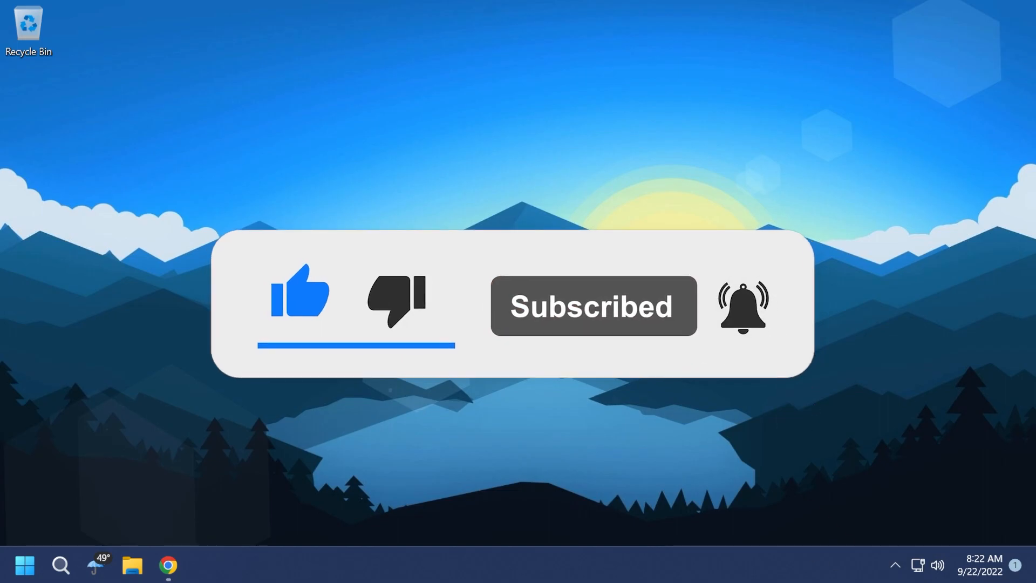